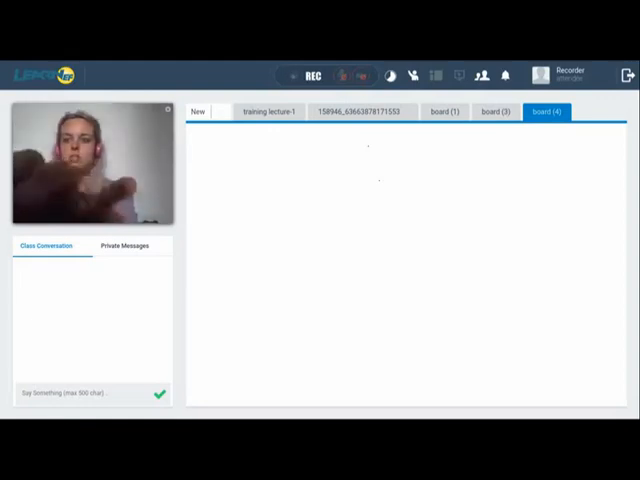
pyautogui.write('purple')
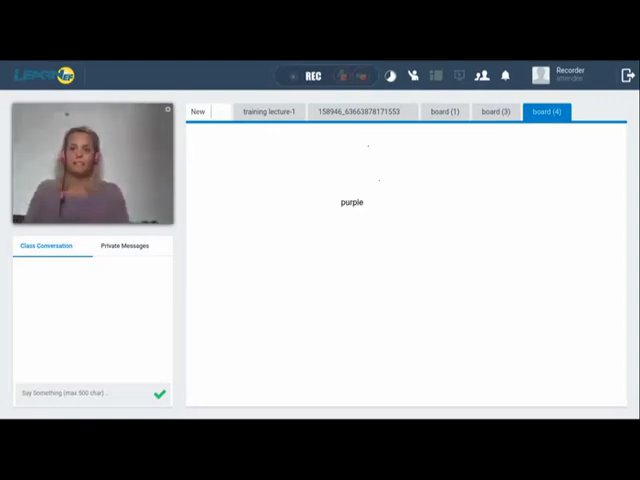